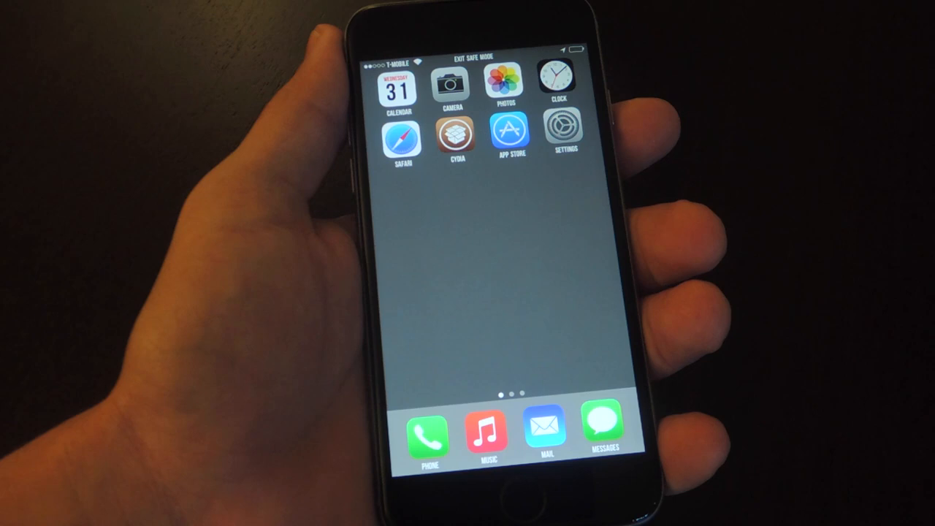
# - Swipe to the third home screen page and launch the RunPee app
pyautogui.hscroll(-3)
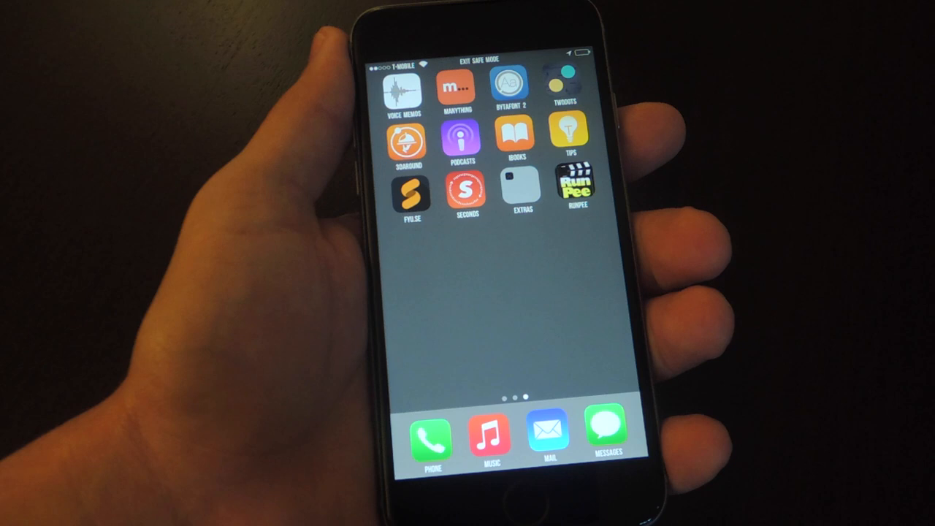
pyautogui.click(577, 185)
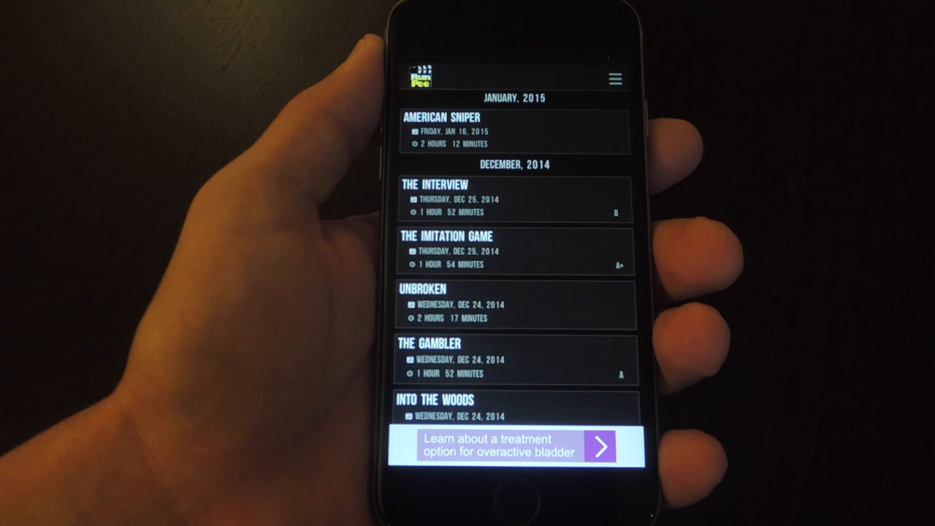
pyautogui.scroll(-3)
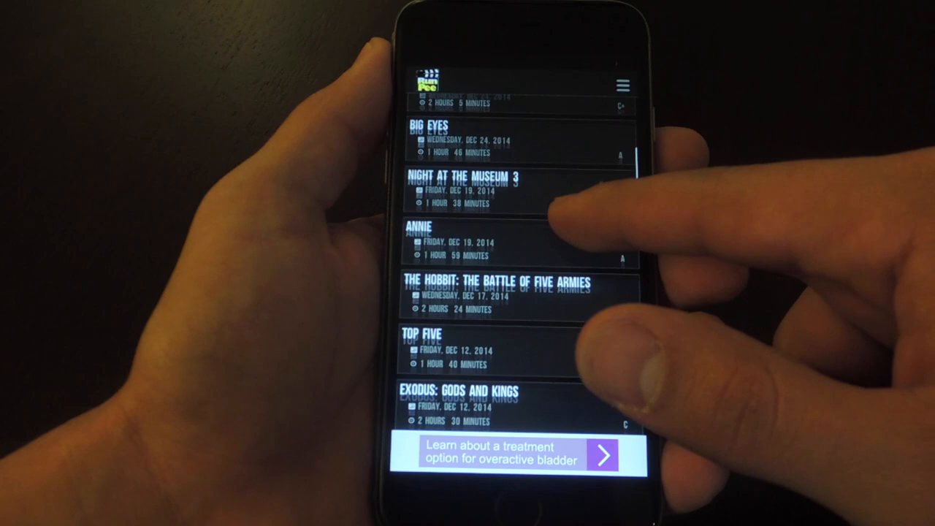
pyautogui.scroll(-3)
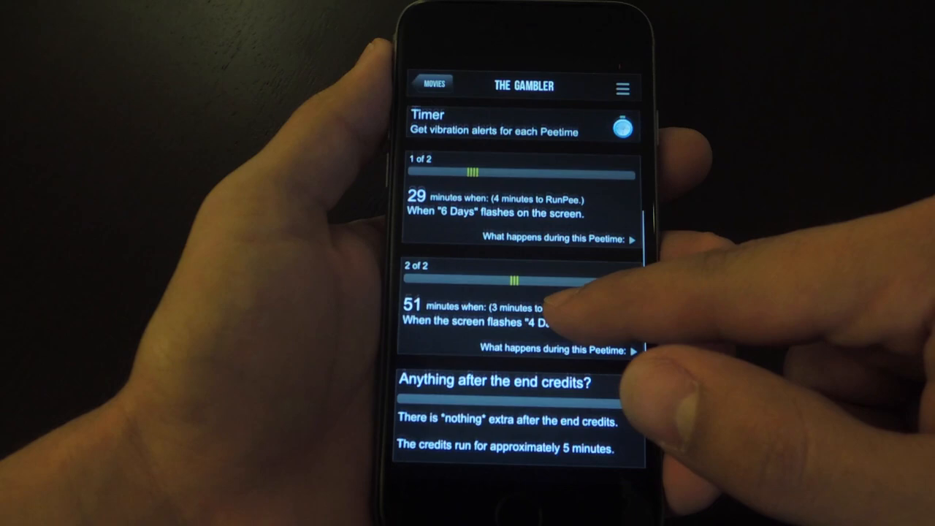
# - Review The Gambler's peetimes, open its timer, and start syncing with the movie
pyautogui.scroll(-3)
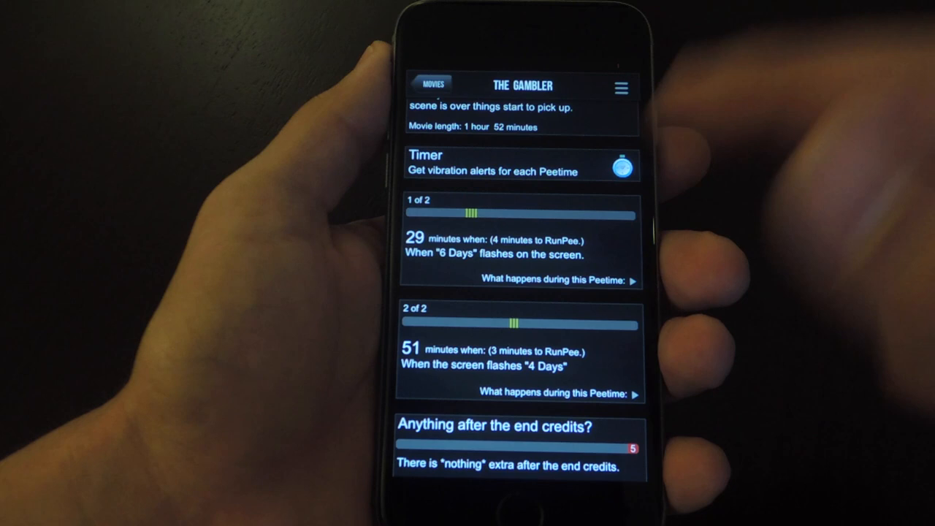
pyautogui.click(521, 165)
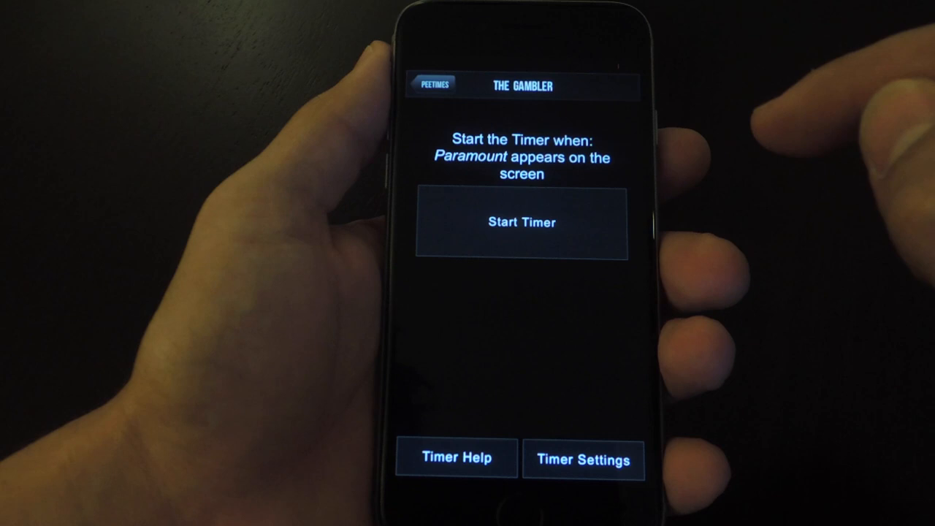
pyautogui.click(521, 222)
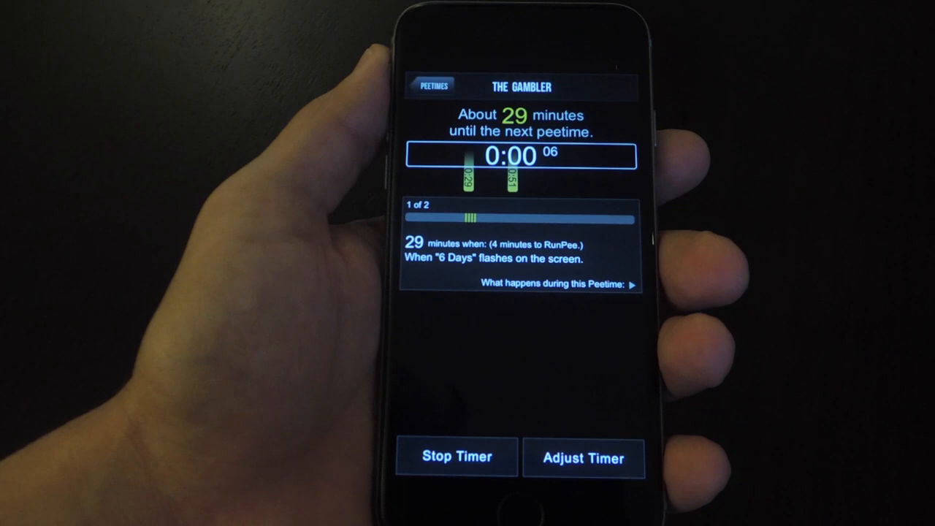
# - Leave the running timer for the peetimes and view the first peetime's synopsis
pyautogui.click(432, 85)
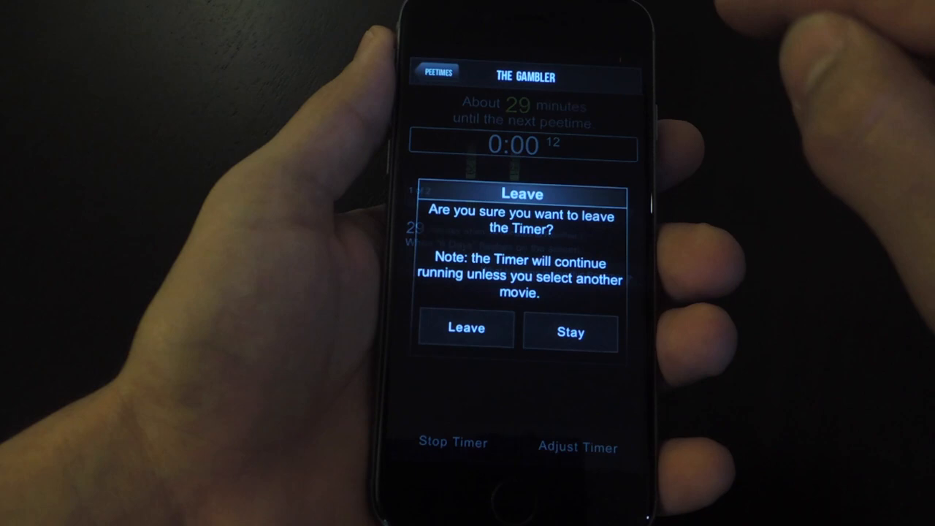
pyautogui.click(466, 328)
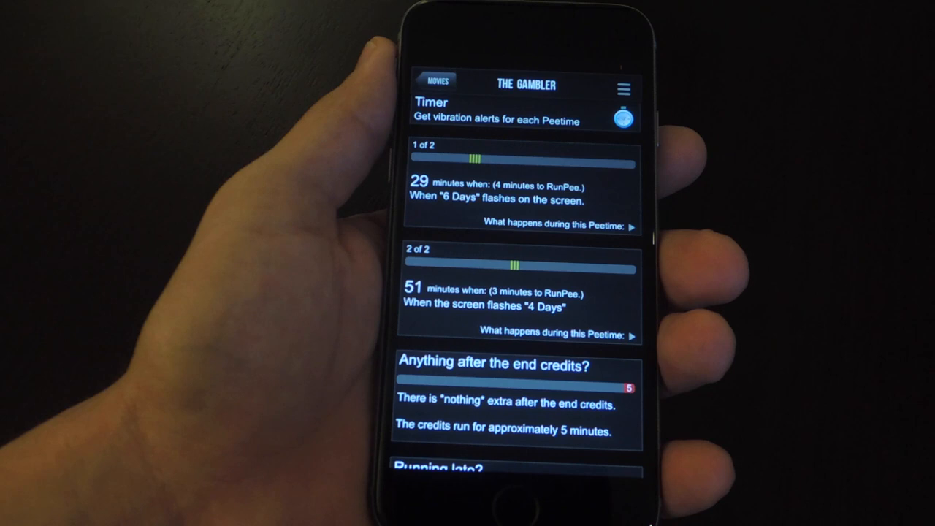
pyautogui.click(556, 225)
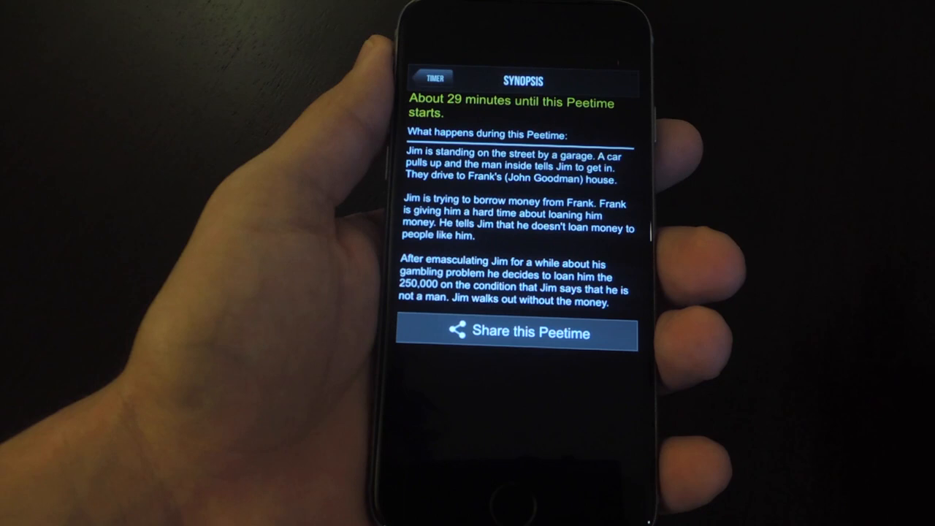